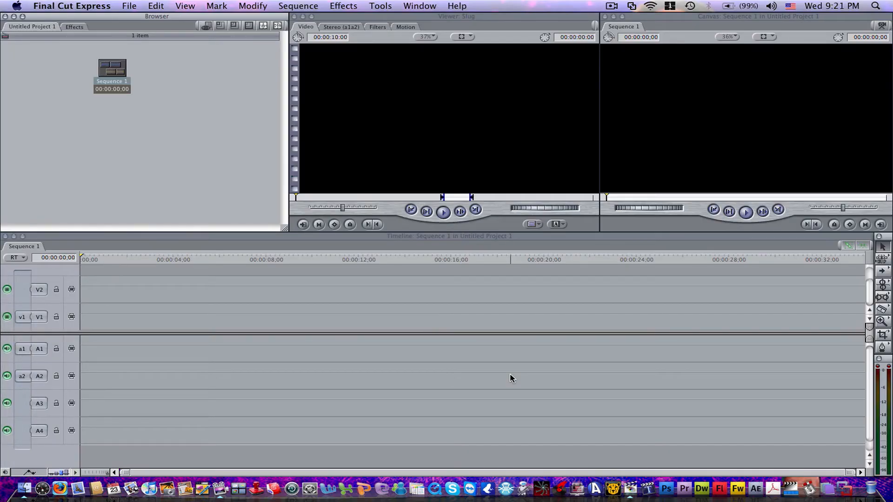
mouse_move(494, 337)
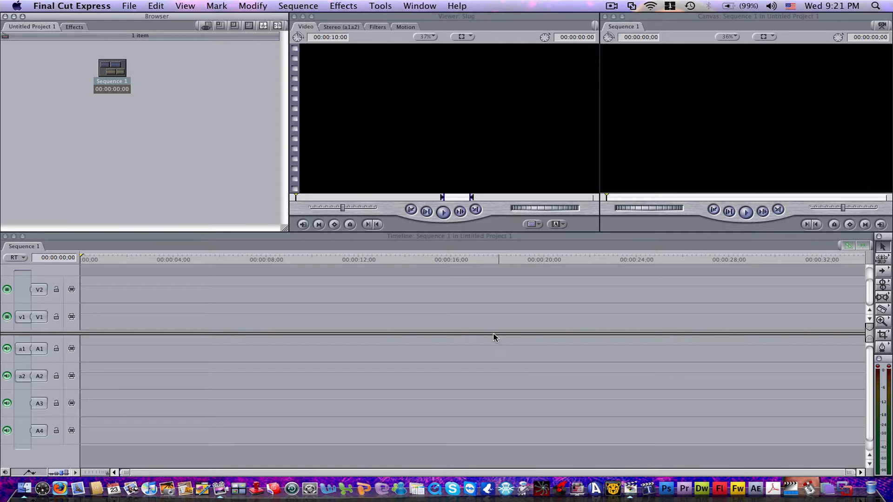
mouse_move(152, 284)
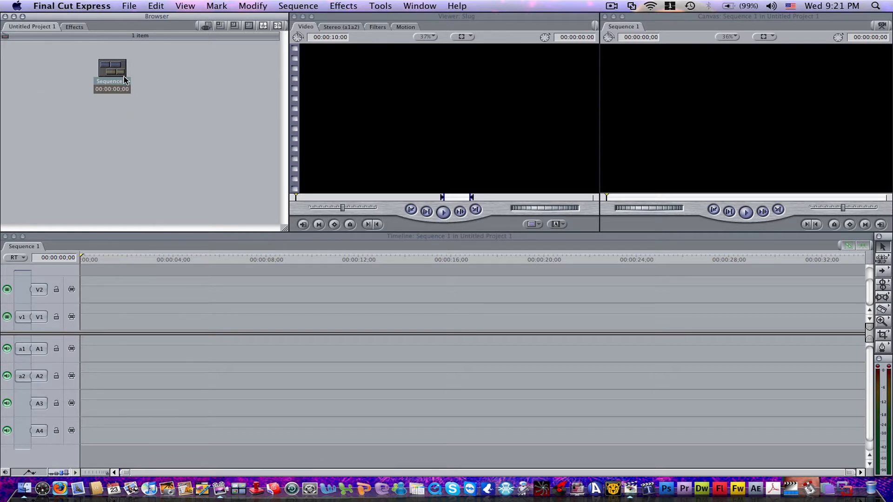
Import the Terminator Salvation AVI from My Book > Movies into the project.
right_click(112, 74)
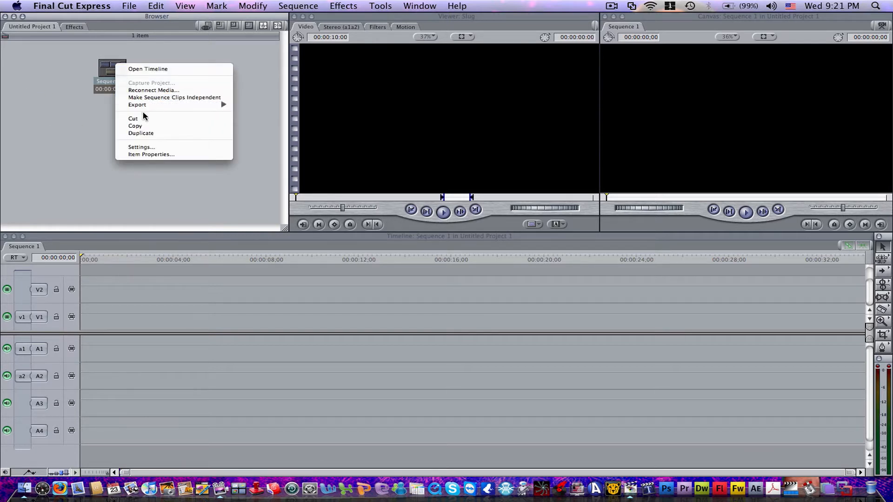
mouse_move(174, 97)
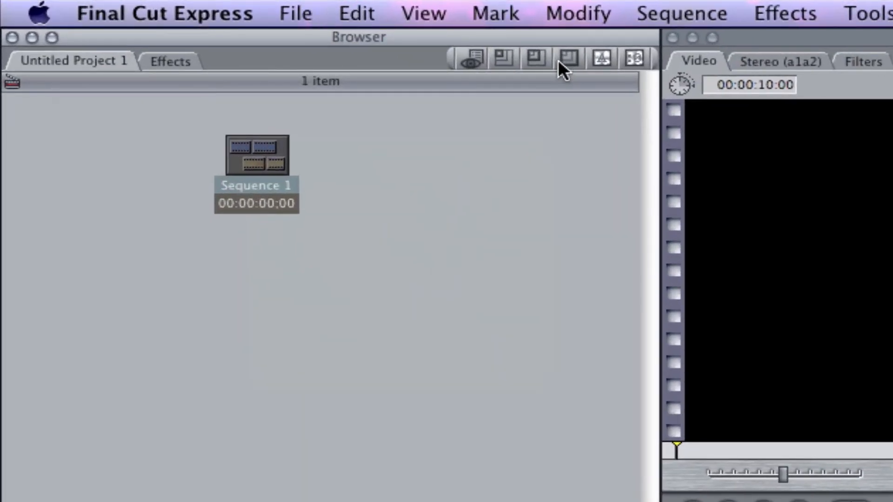
click(295, 13)
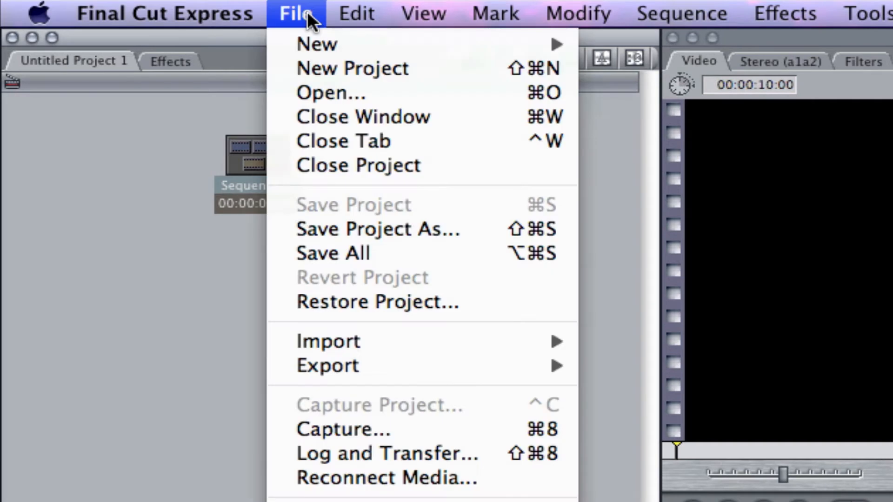
mouse_move(328, 341)
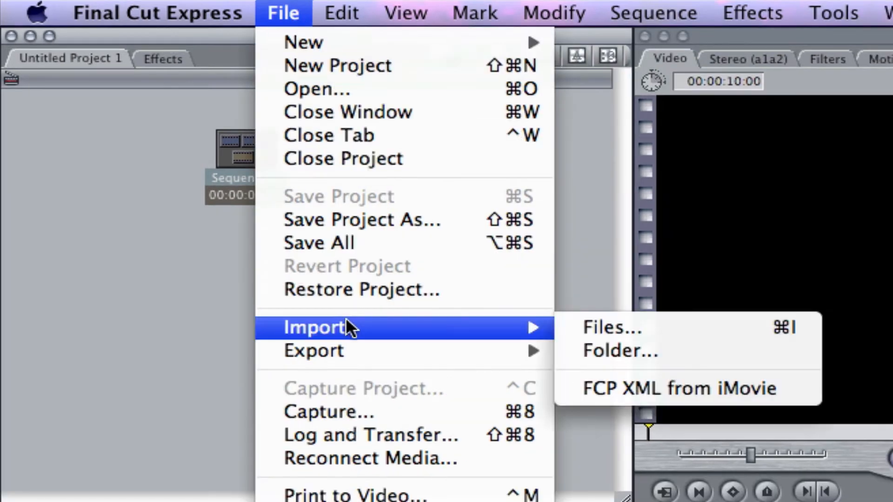
click(611, 327)
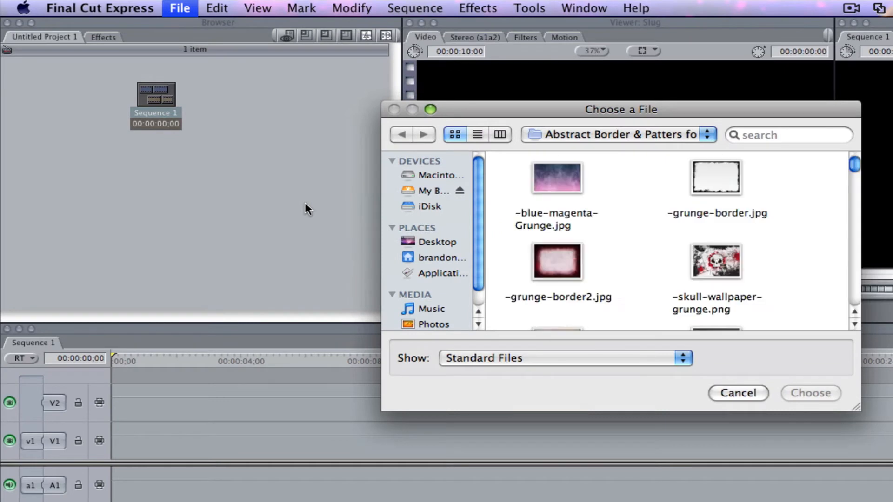
mouse_move(390, 231)
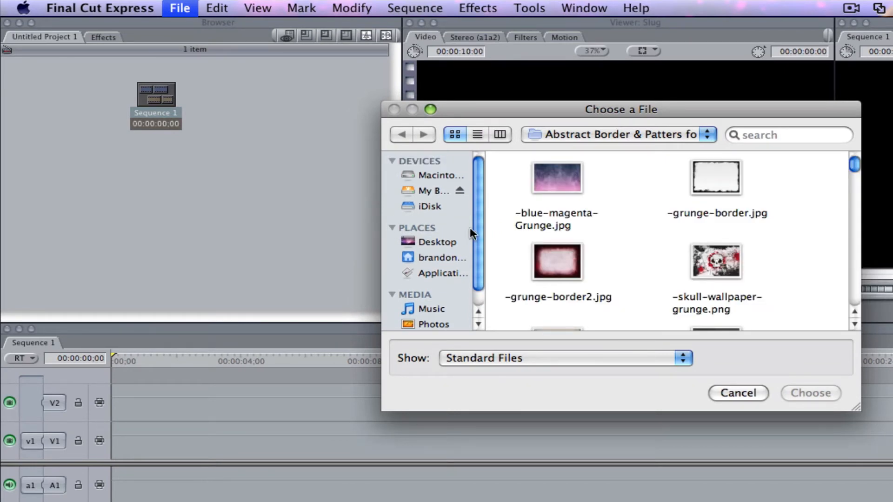
click(433, 191)
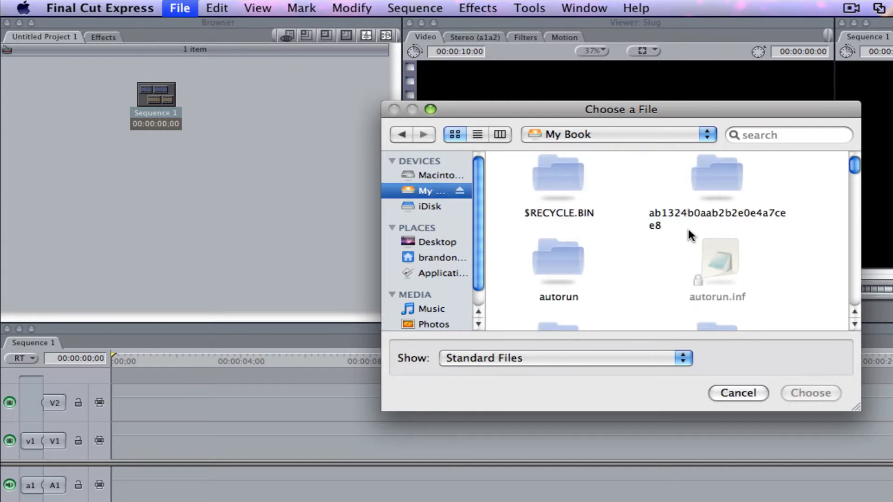
scroll(down, 3)
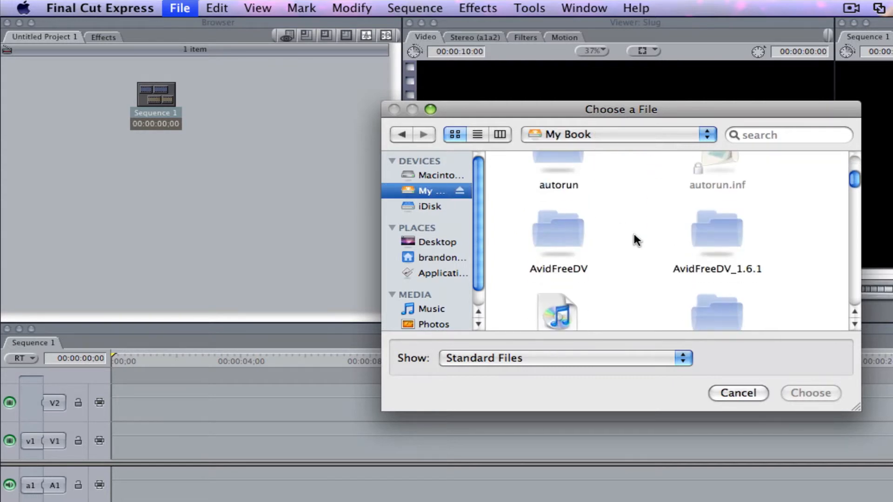
scroll(down, 3)
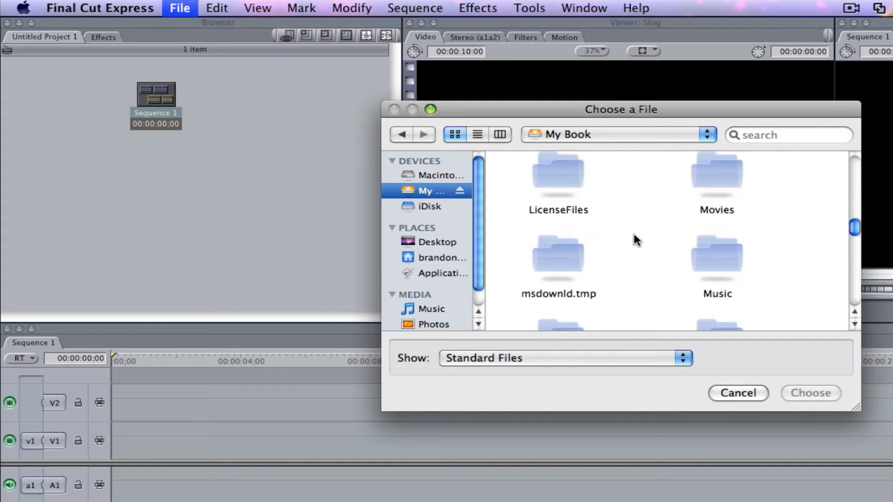
double_click(716, 183)
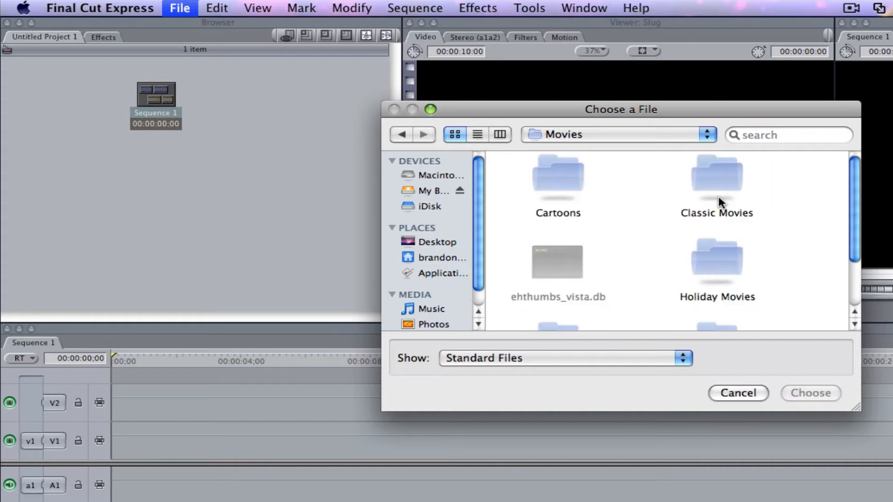
scroll(down, 3)
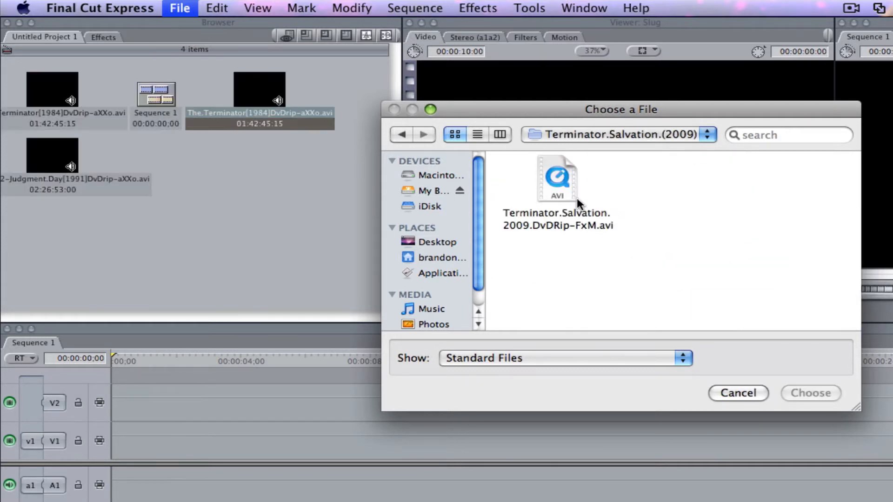
click(558, 178)
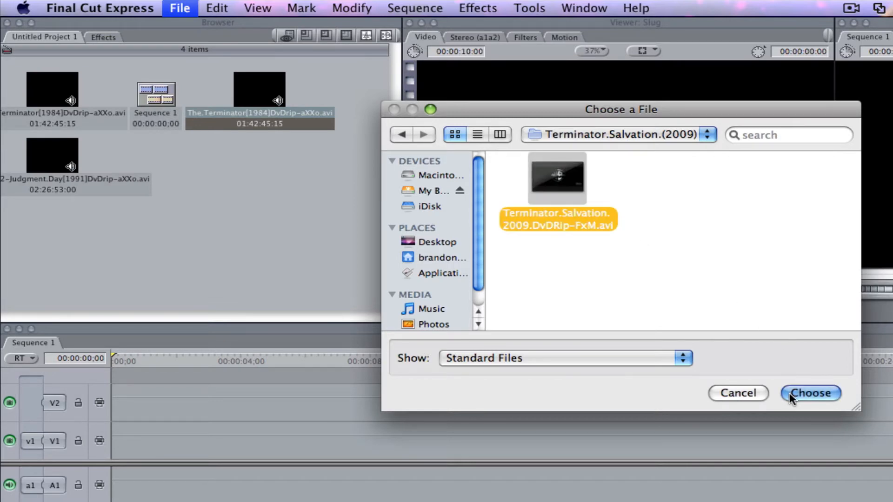
click(810, 393)
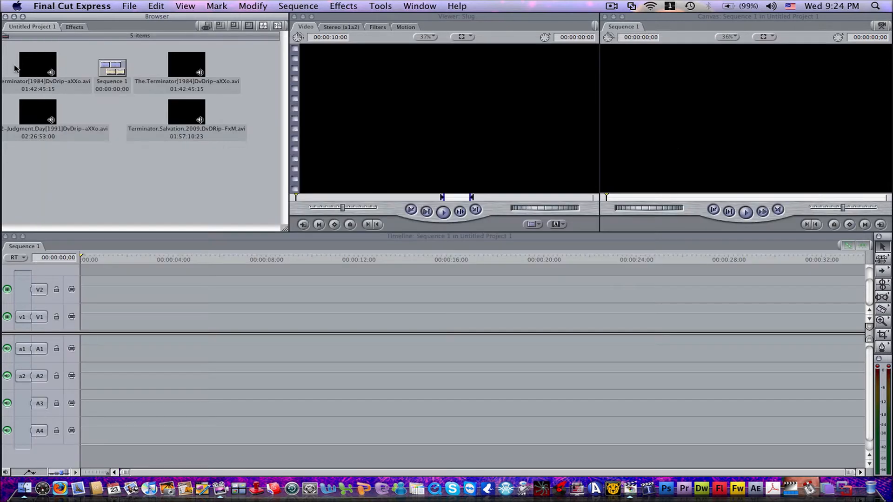
Load The.Terminator[1984]DvDrip-aXXo.avi into the Viewer.
click(38, 64)
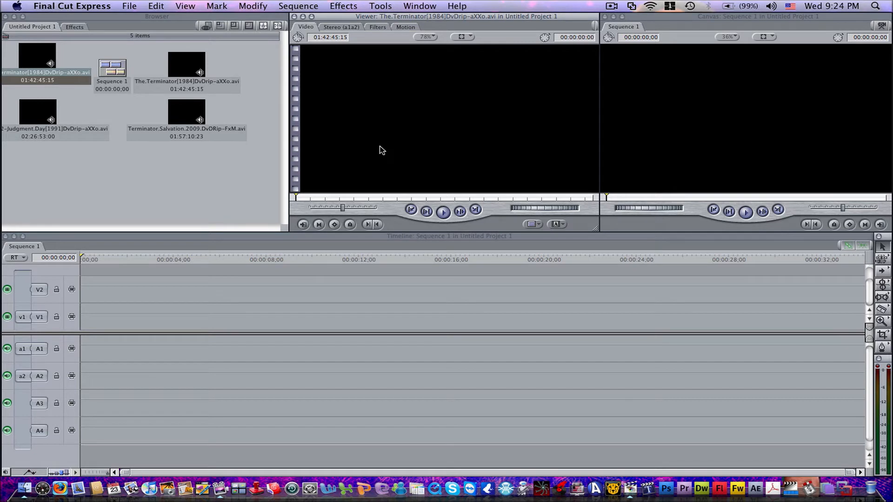
mouse_move(188, 195)
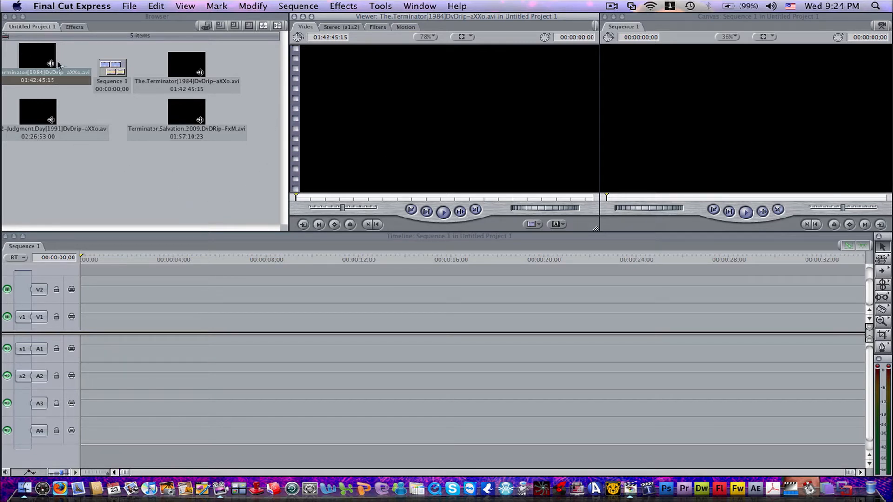
mouse_move(348, 139)
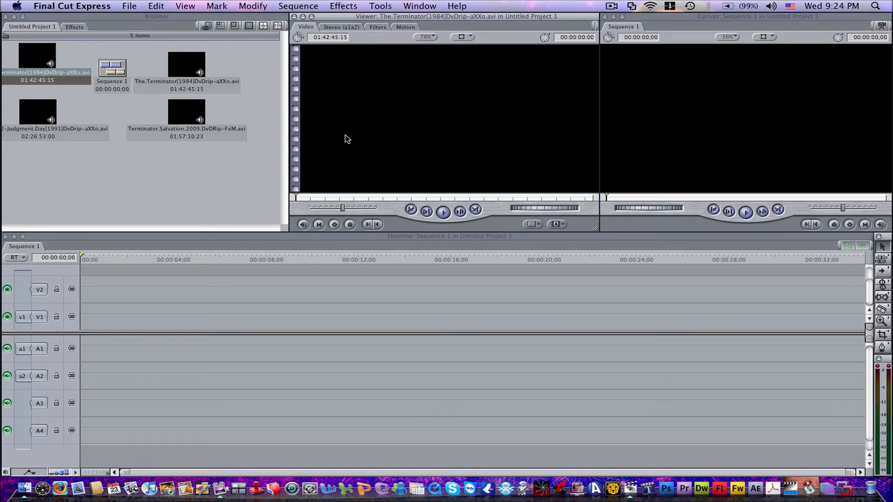
mouse_move(451, 162)
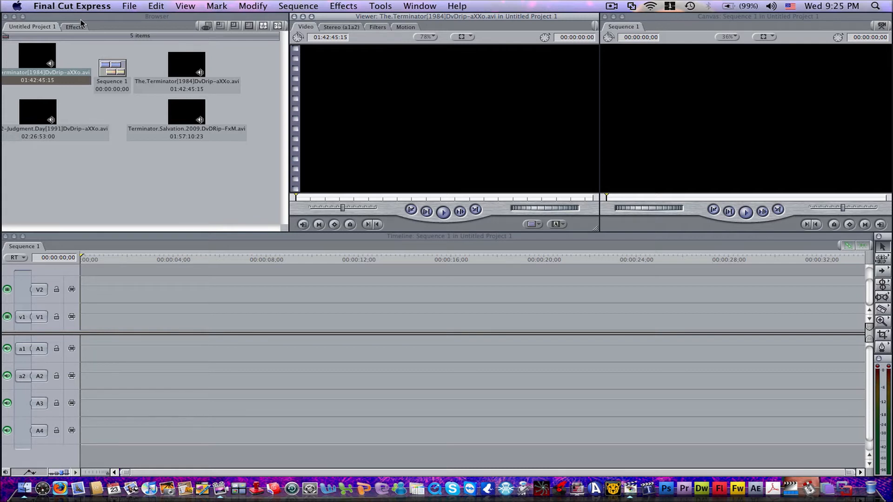
mouse_move(382, 63)
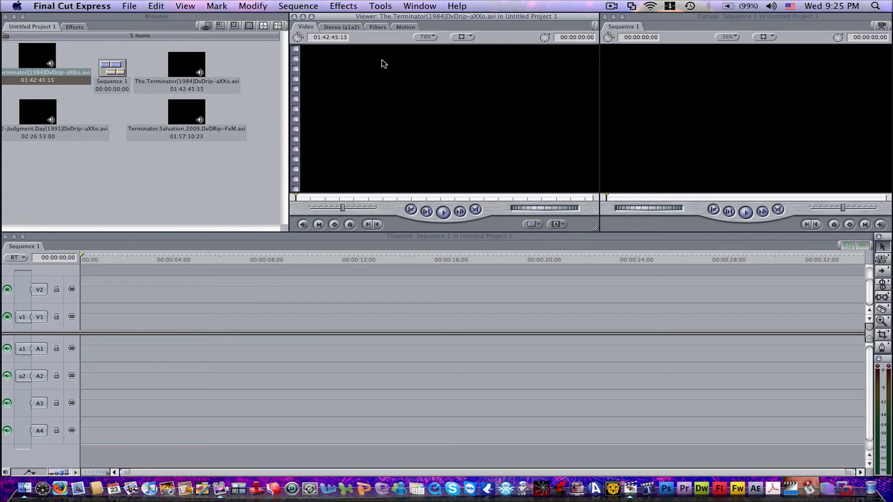
click(74, 26)
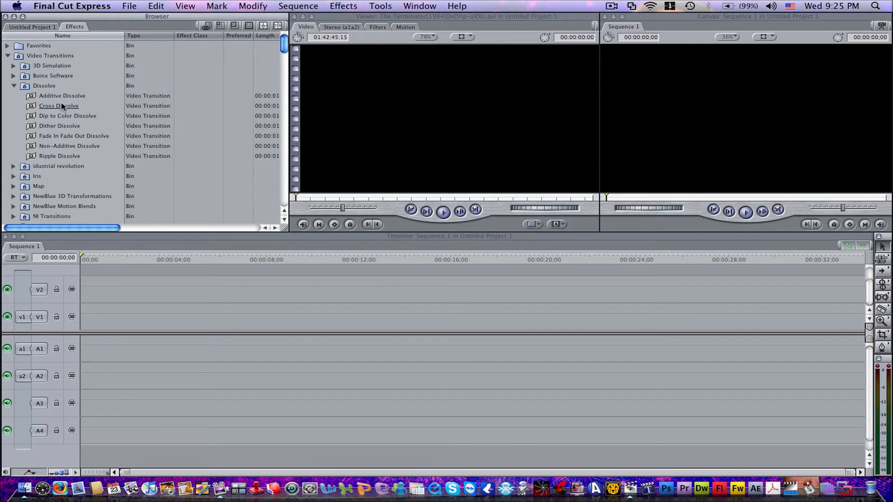
scroll(down, 3)
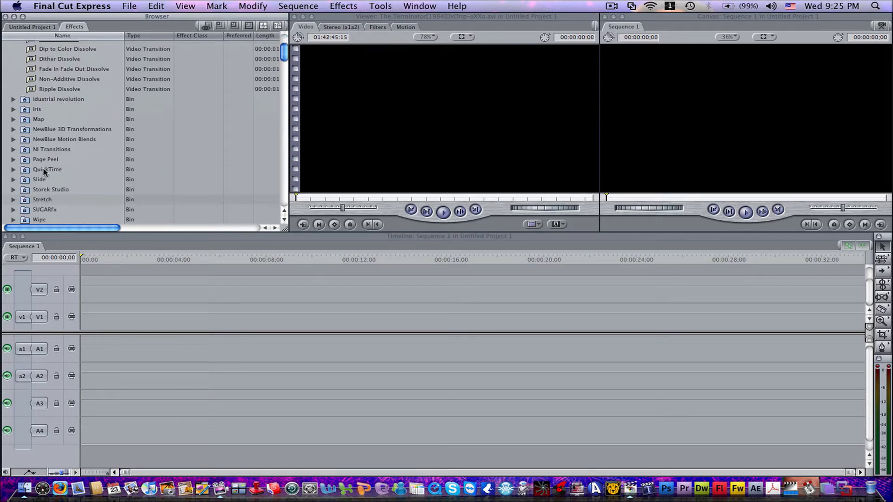
click(377, 27)
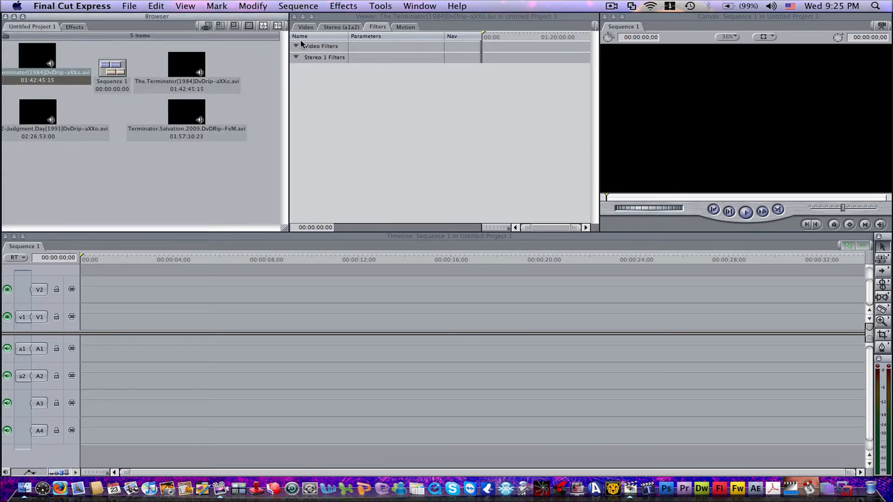
click(306, 27)
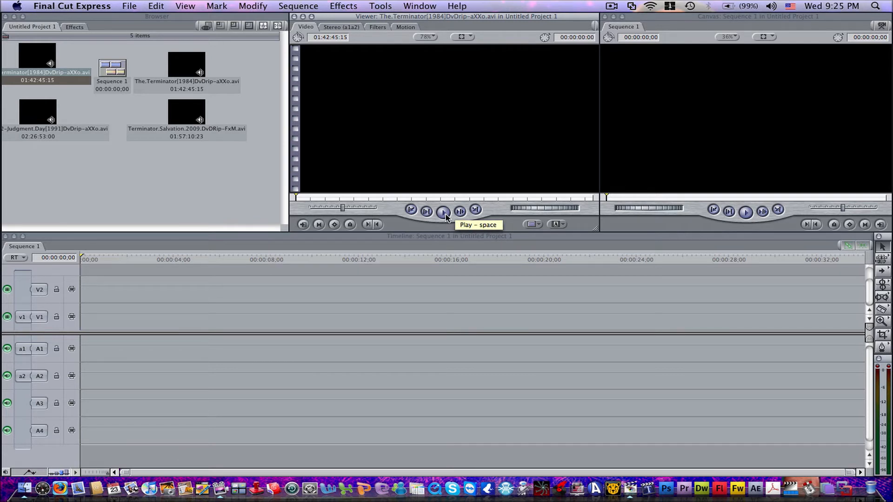
Play the 1984 Terminator clip past its studio logo, then stop it around eleven seconds.
click(444, 211)
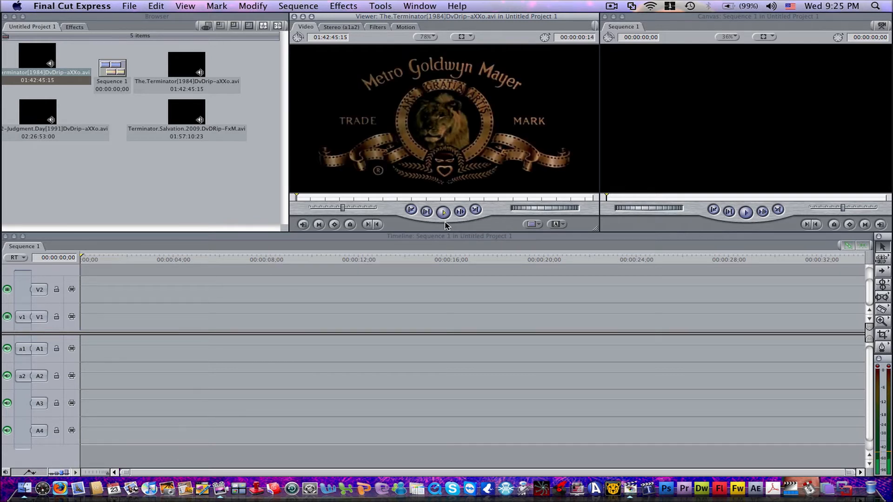
click(442, 212)
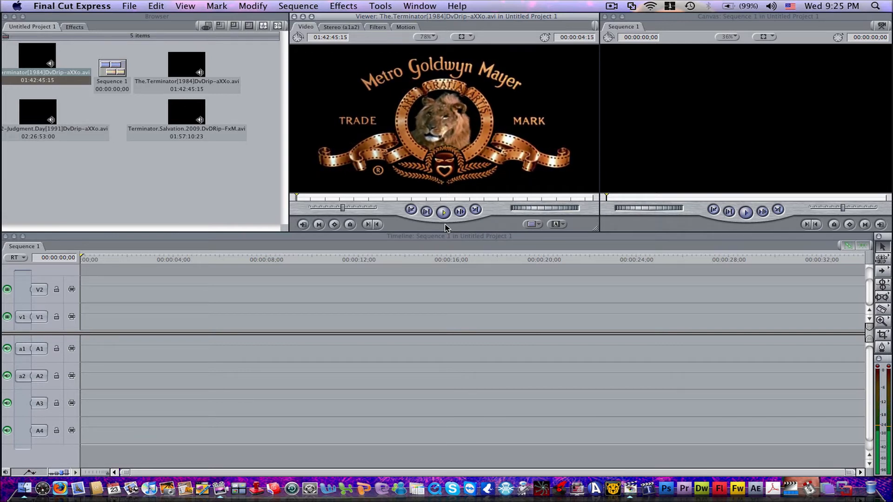
click(443, 211)
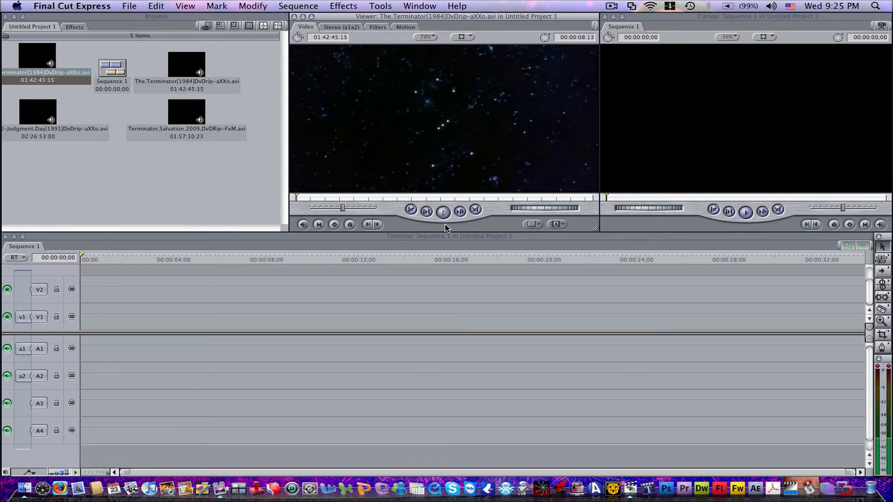
click(442, 212)
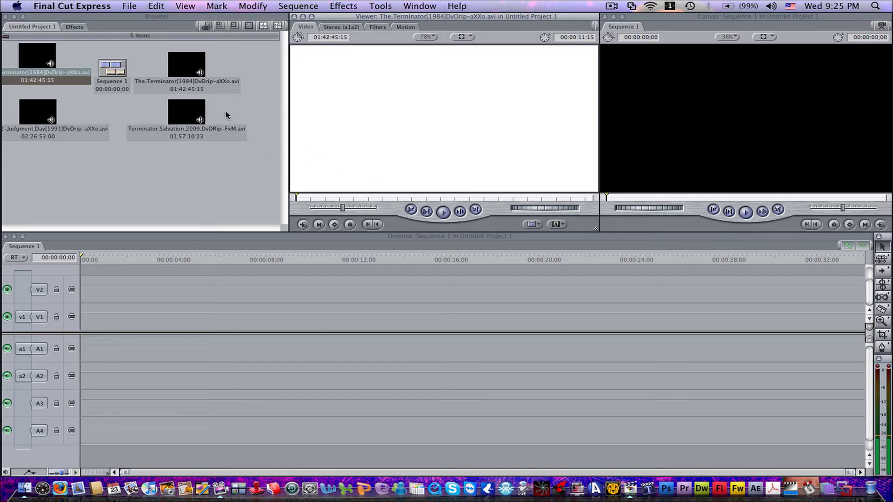
mouse_move(138, 115)
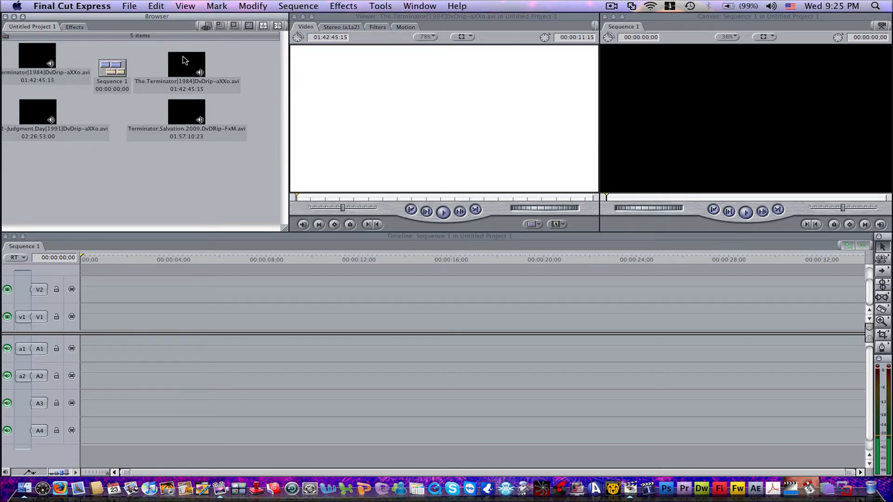
mouse_move(80, 108)
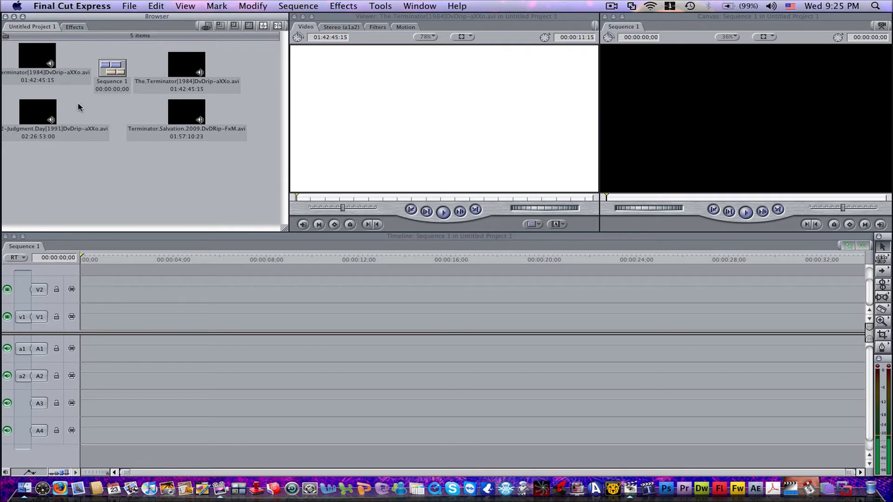
Open the Terminator 2 Judgment Day clip in the Viewer and play through its opening logos.
double_click(55, 120)
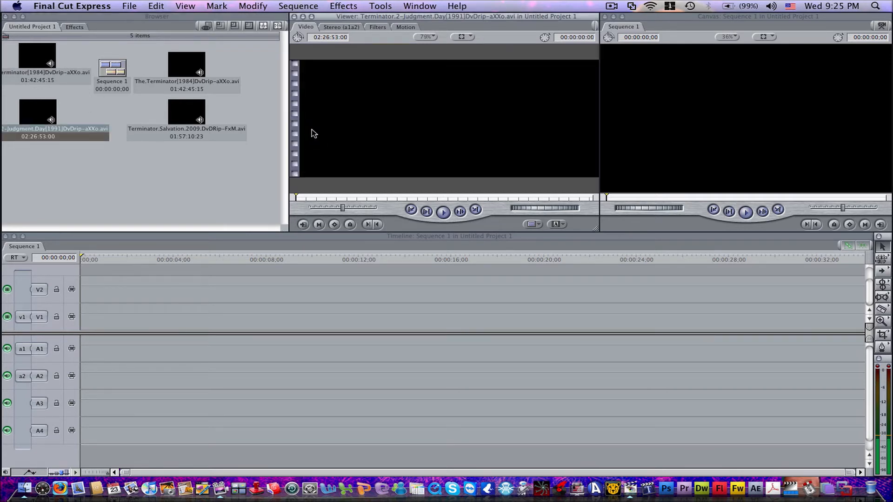
click(443, 211)
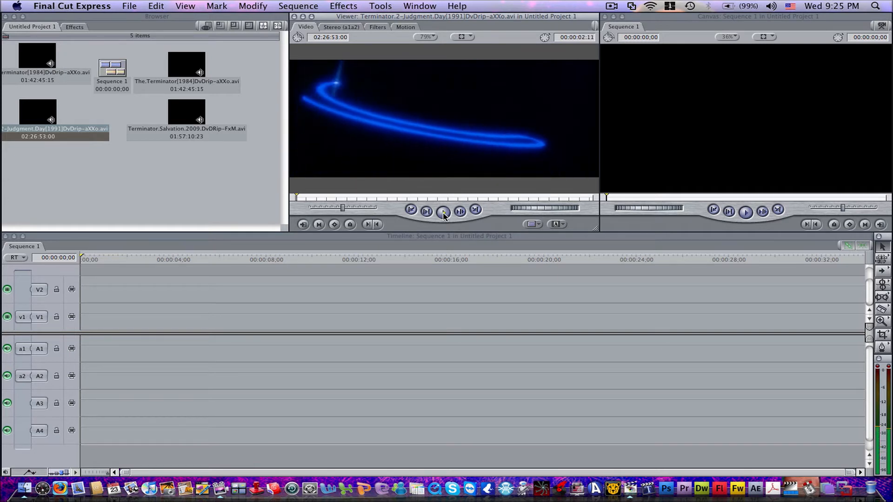
click(443, 212)
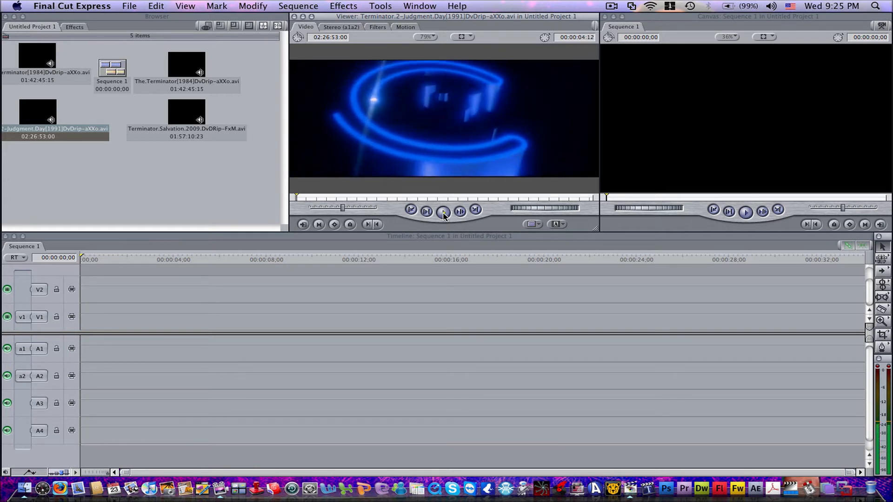
click(443, 211)
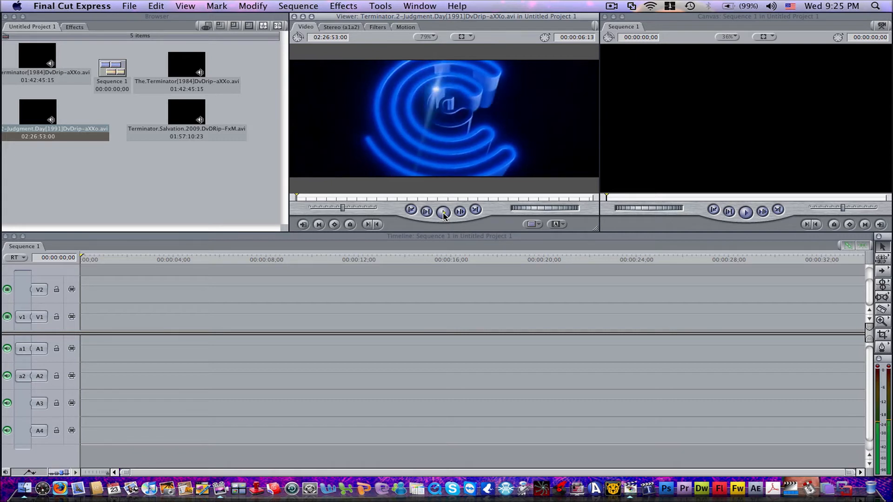
click(443, 211)
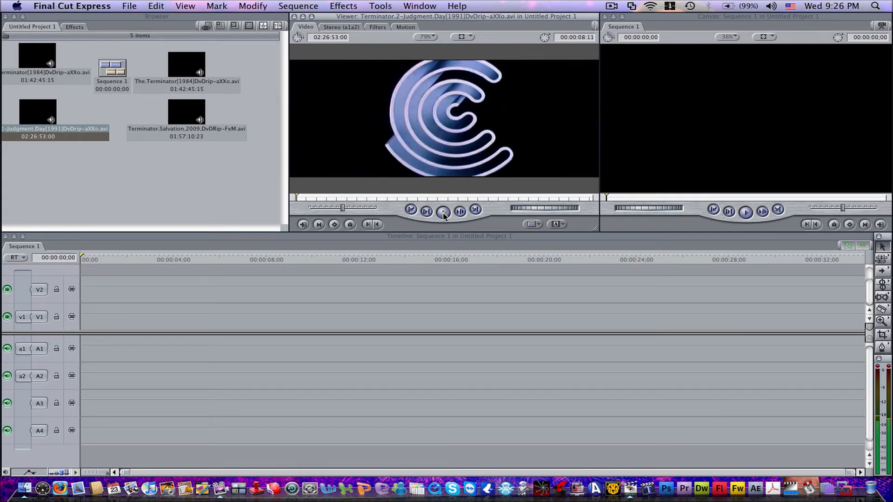
click(443, 212)
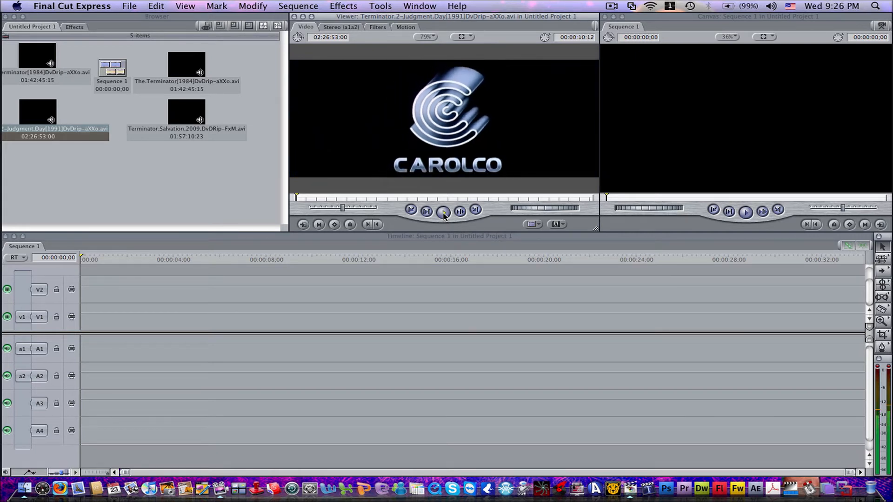
click(444, 212)
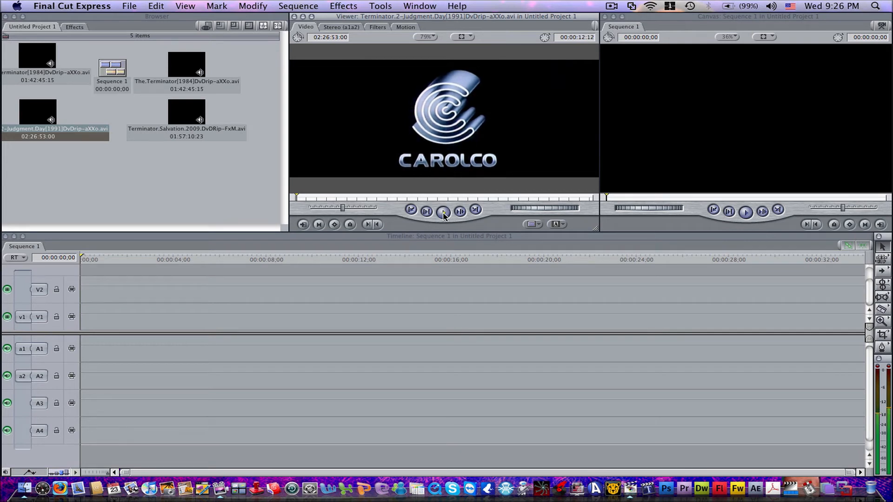
click(443, 212)
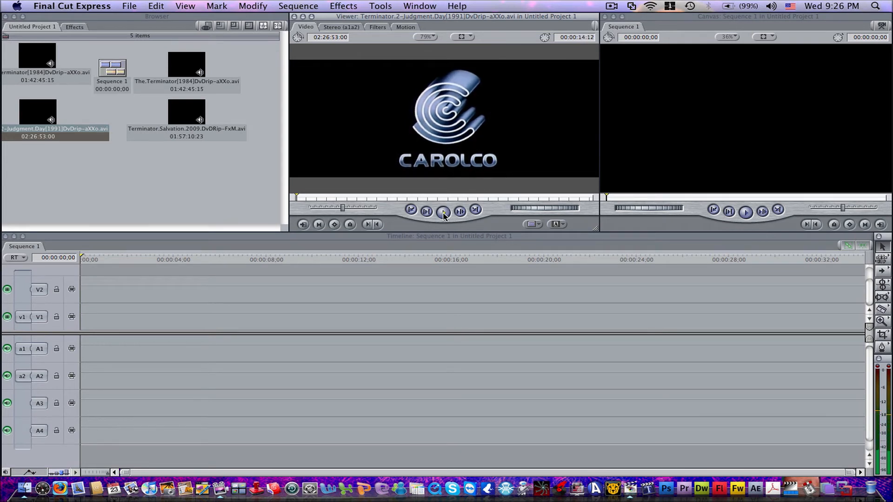
click(443, 211)
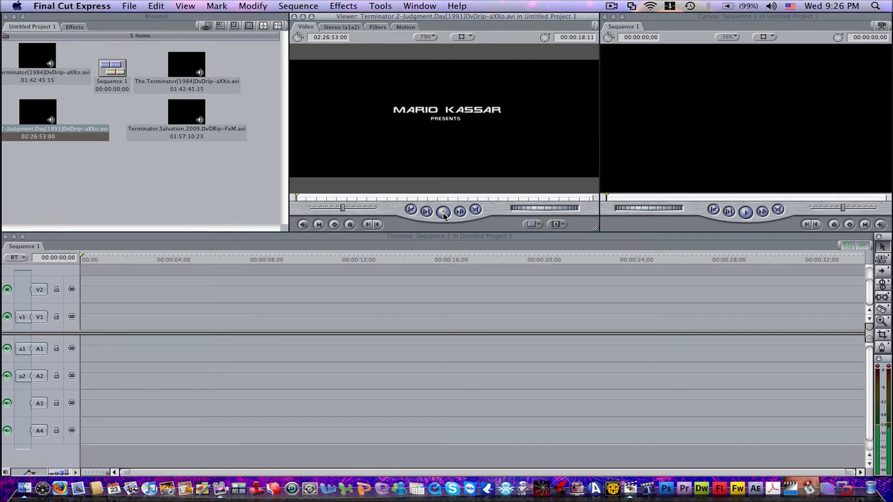
click(442, 212)
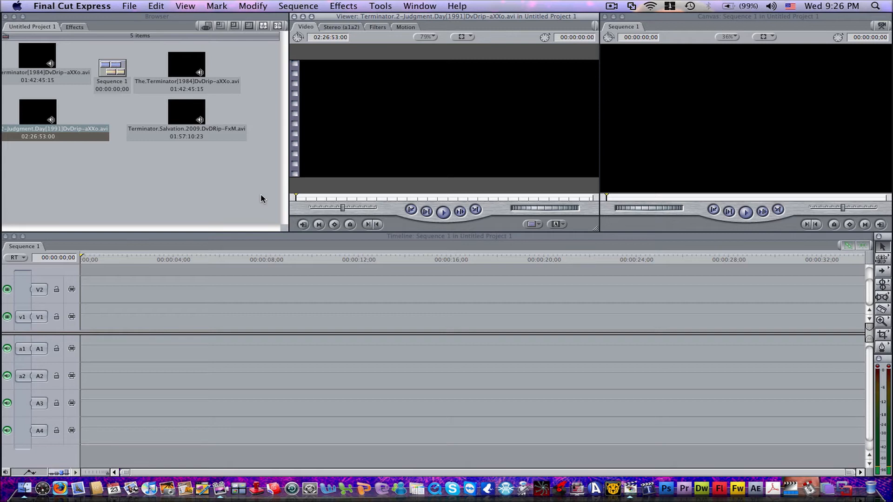
mouse_move(198, 175)
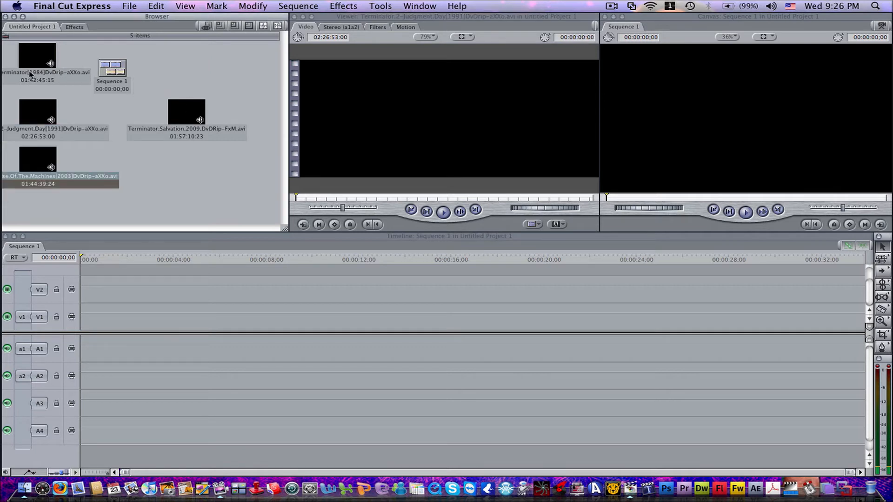
mouse_move(367, 140)
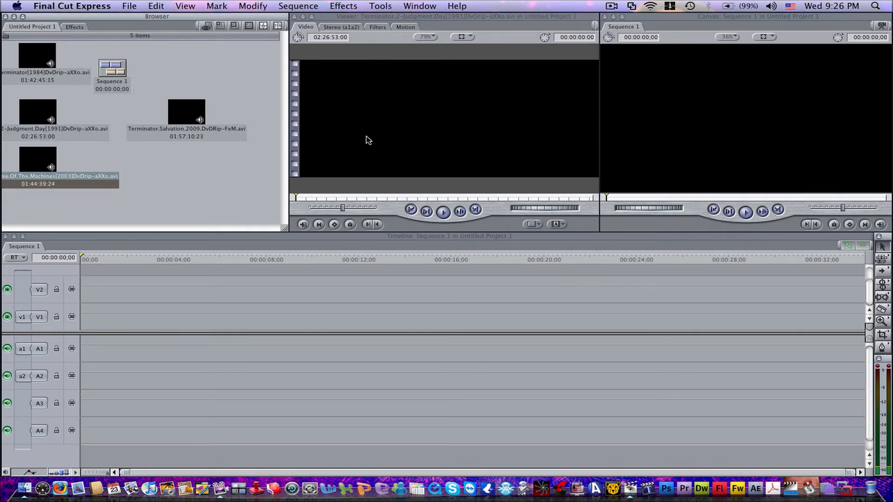
Replay the Judgment Day clip, then reload the 1984 Terminator clip in the Viewer.
click(443, 211)
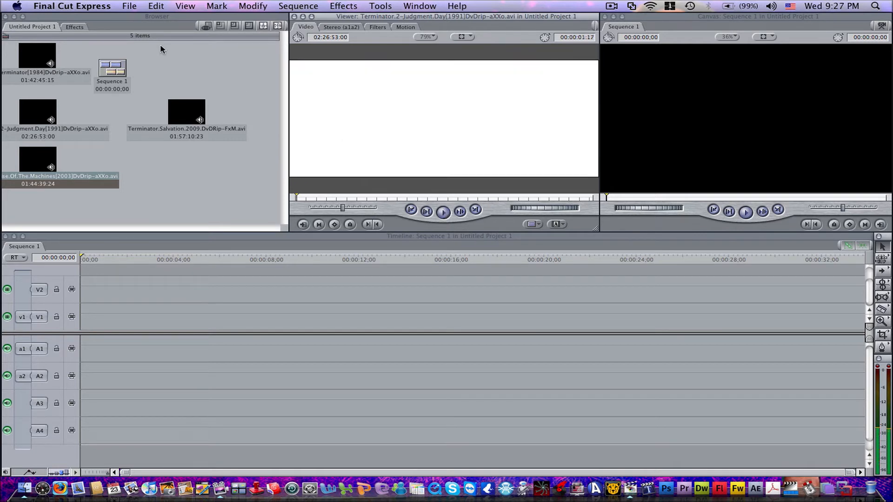
click(37, 57)
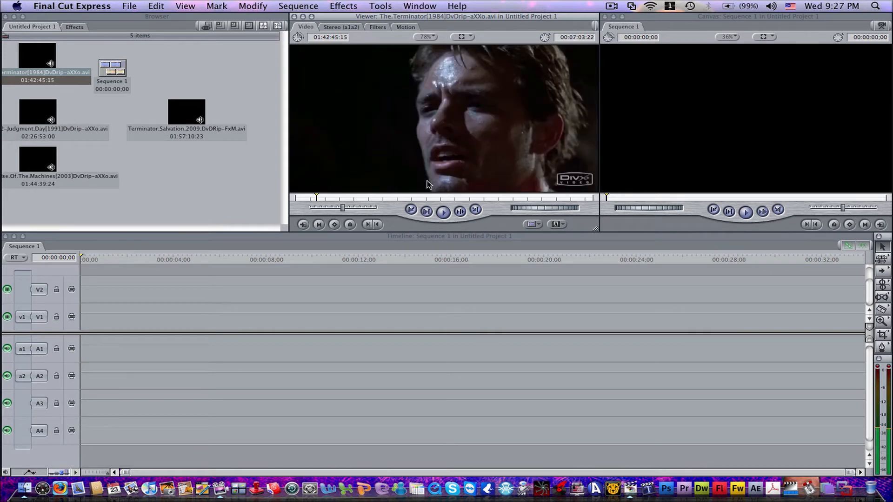
mouse_move(432, 186)
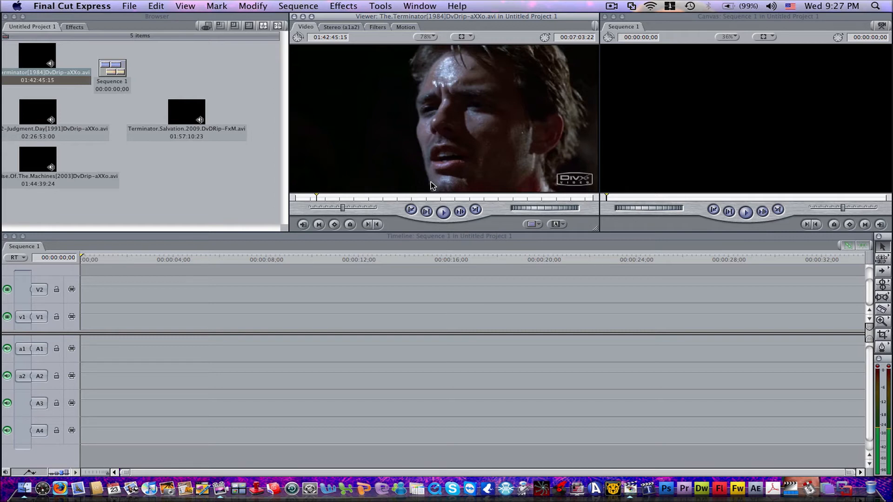
click(128, 6)
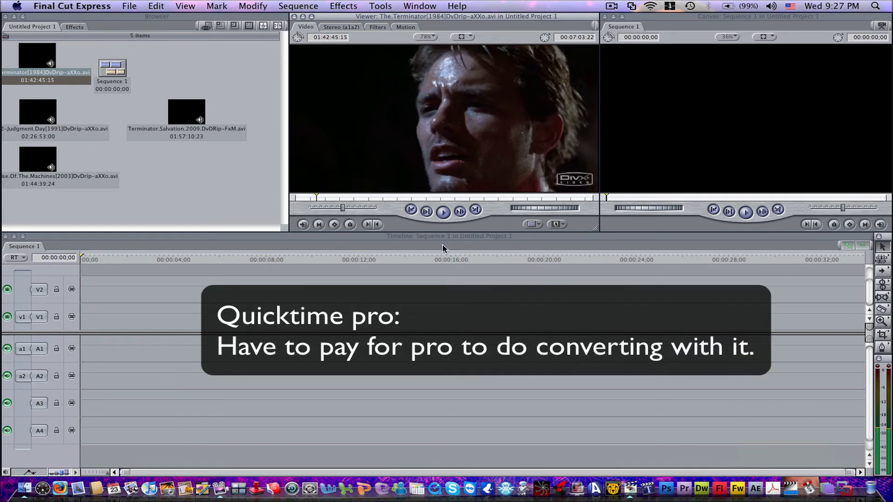
mouse_move(433, 461)
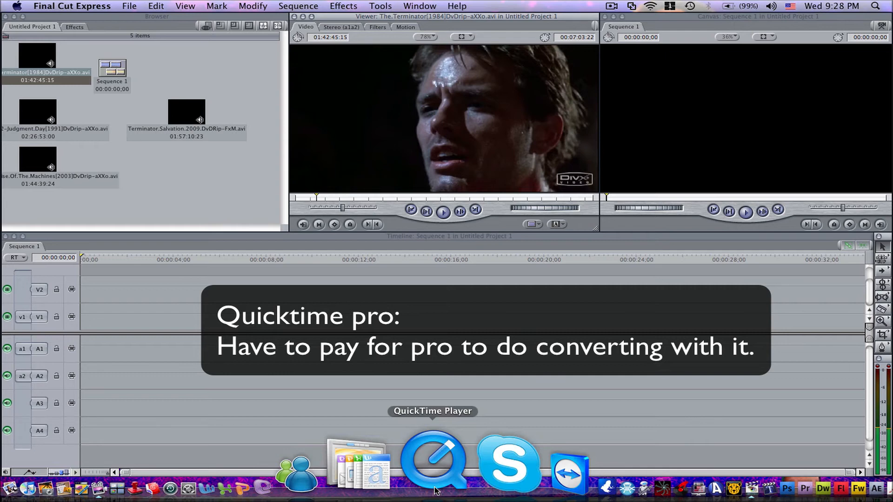
mouse_move(259, 232)
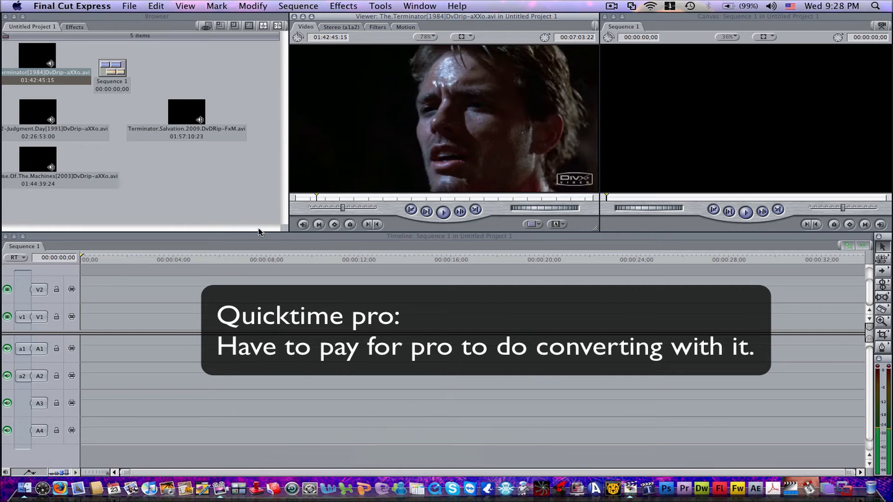
mouse_move(304, 106)
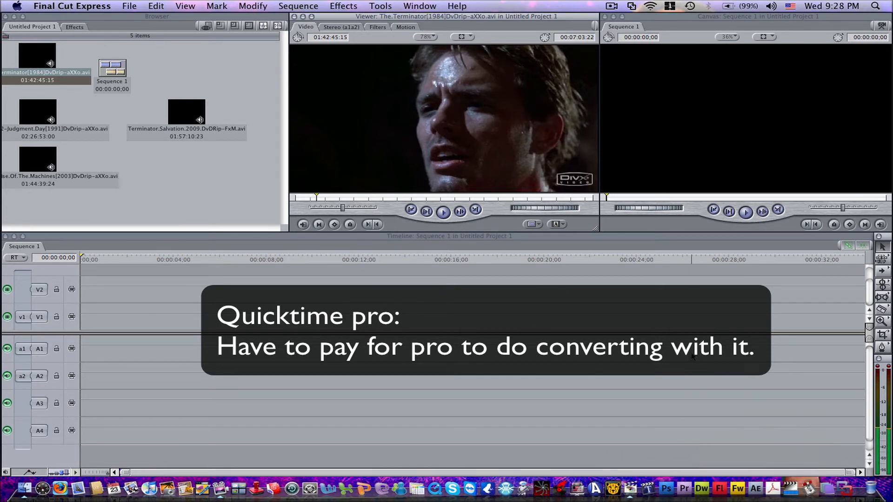
mouse_move(198, 167)
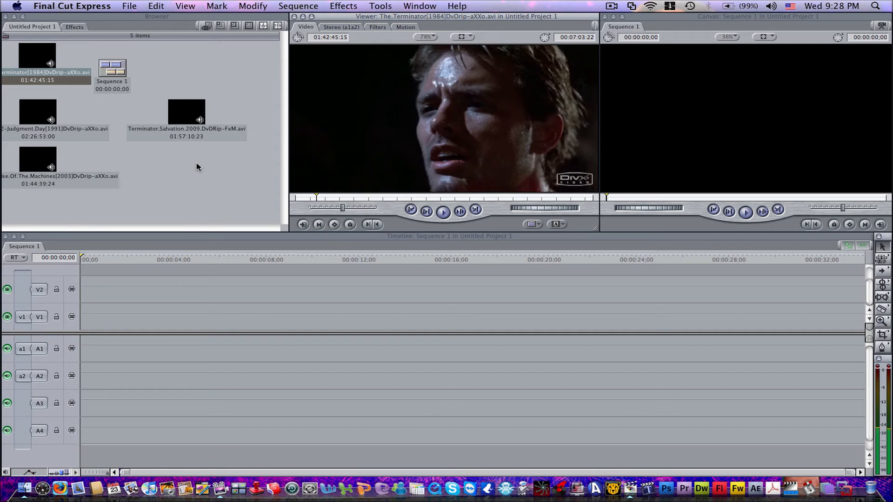
mouse_move(196, 167)
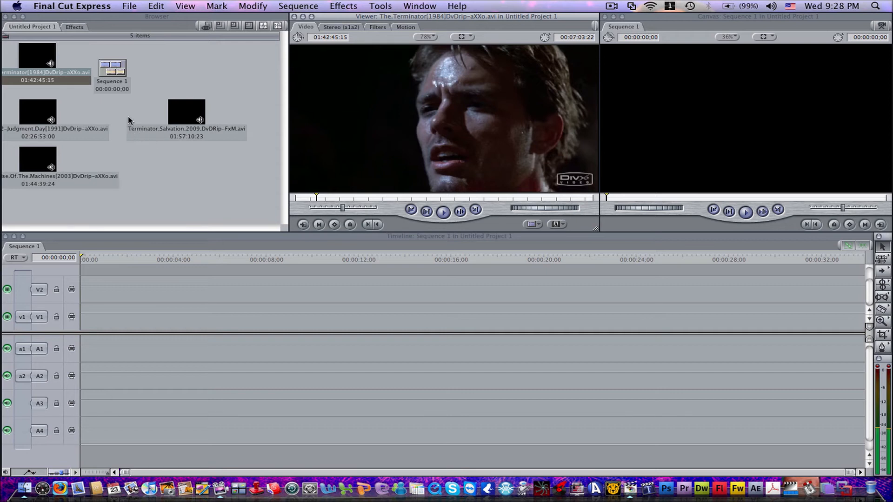
Bring up the Choose a File dialog via File > Import > Files….
click(130, 6)
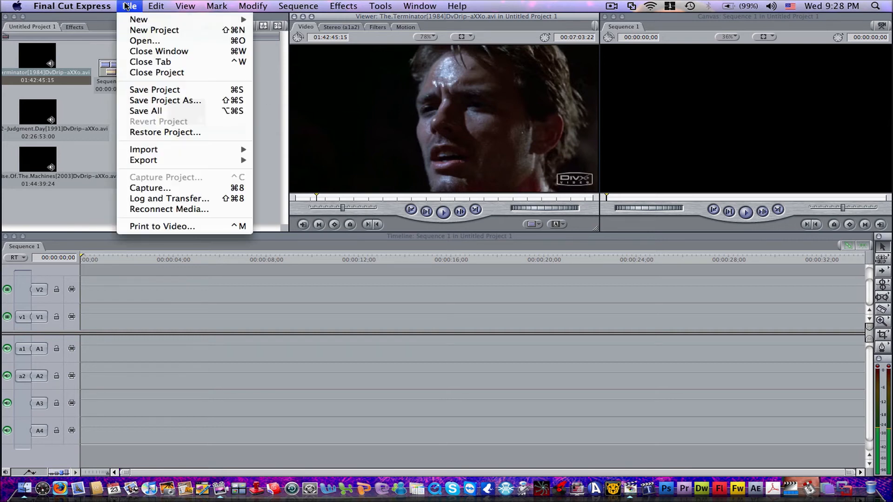
mouse_move(158, 145)
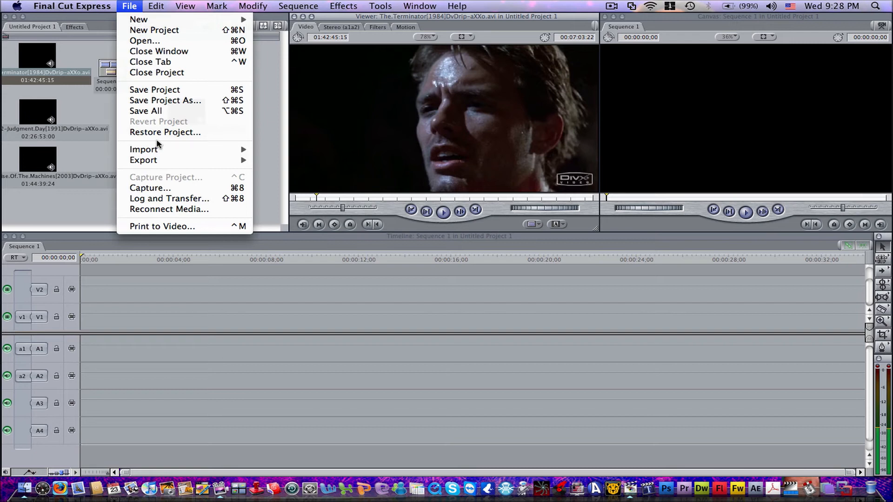
mouse_move(144, 150)
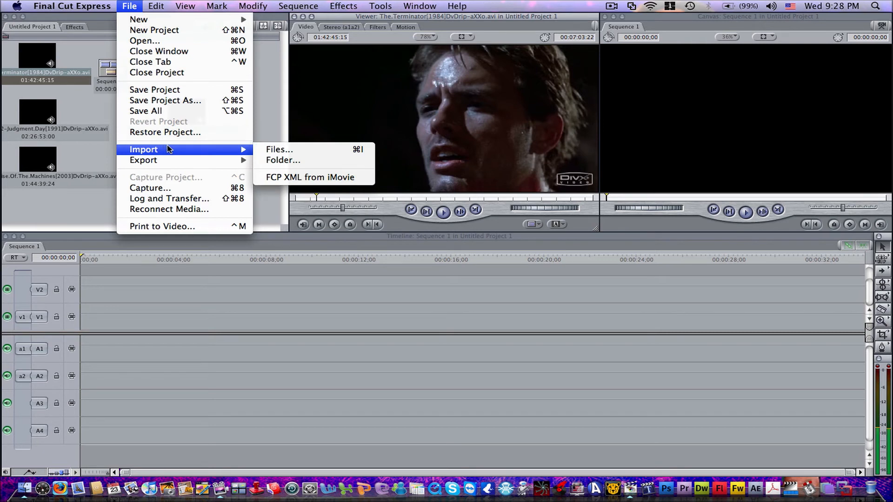
mouse_move(279, 150)
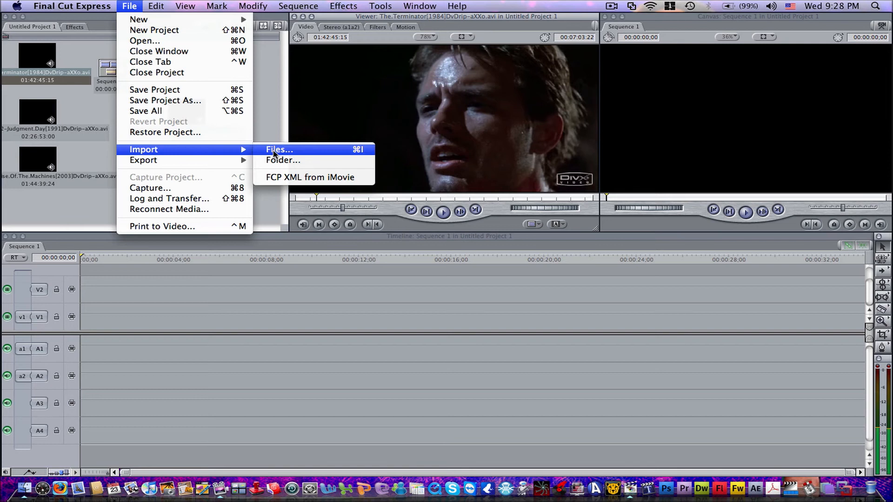
click(279, 150)
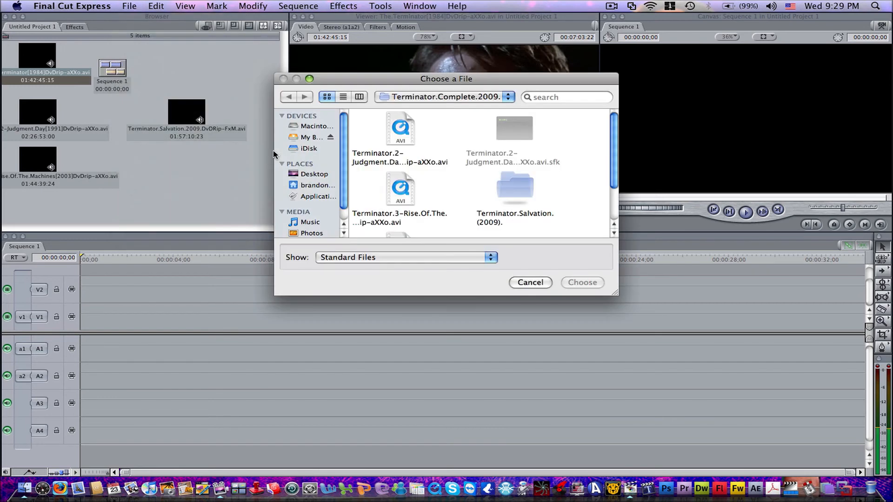
Import Magickslider Watermark.png from the Abstract Border & Patterns for sony Vegas folder.
click(444, 96)
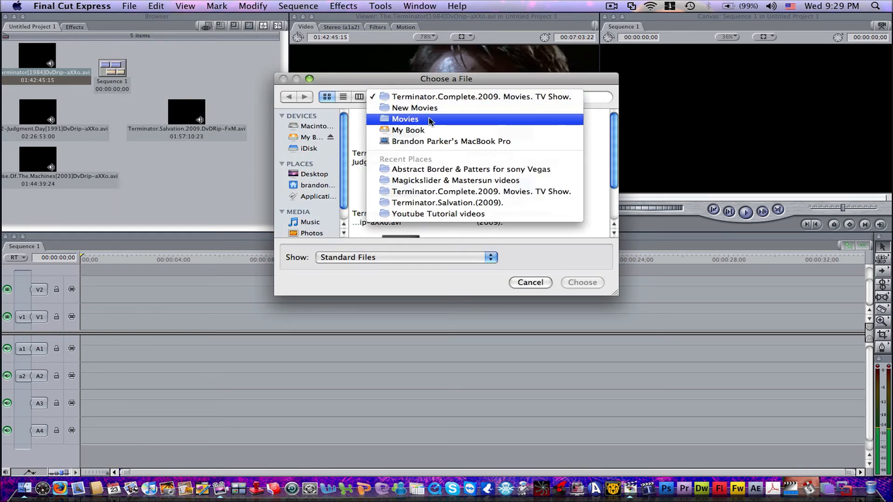
click(480, 191)
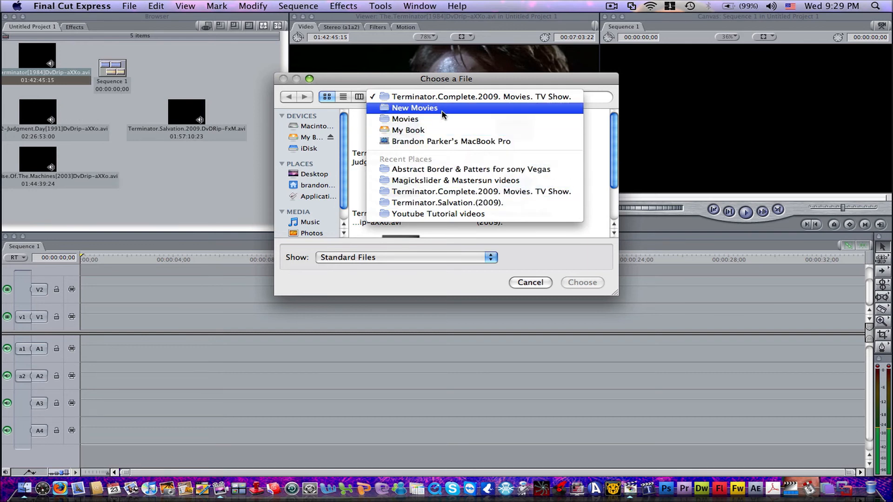
click(408, 130)
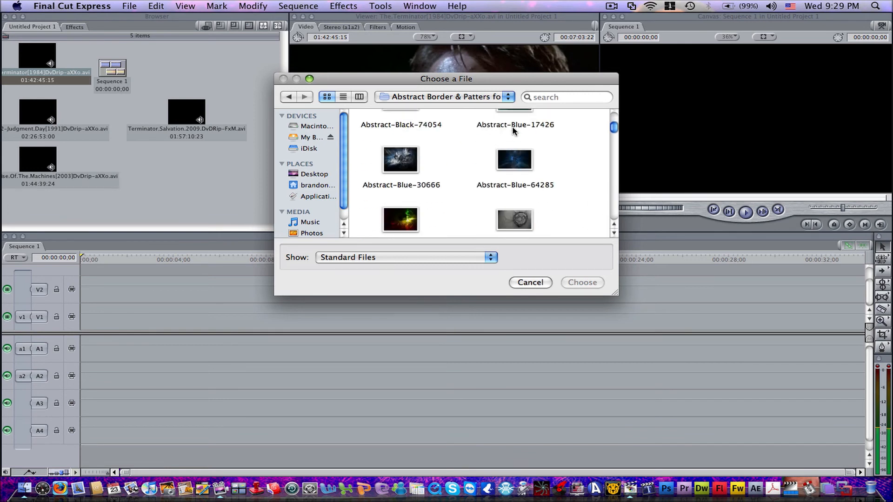
scroll(down, 3)
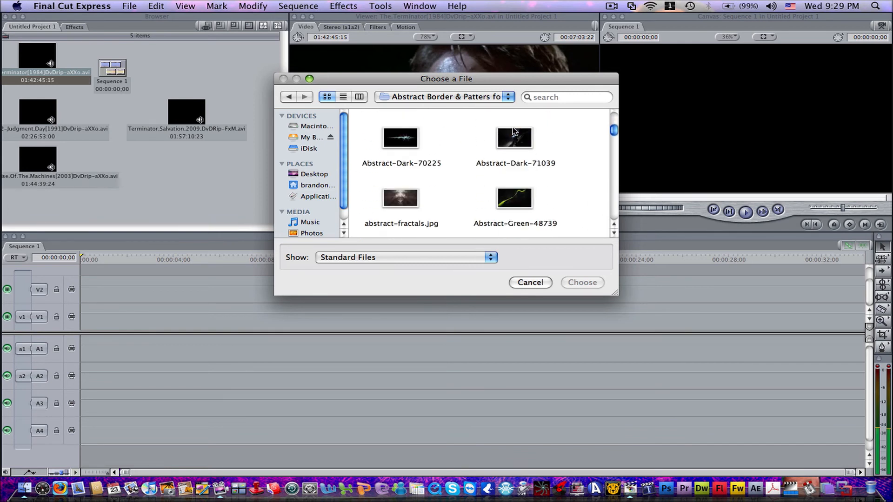
scroll(down, 3)
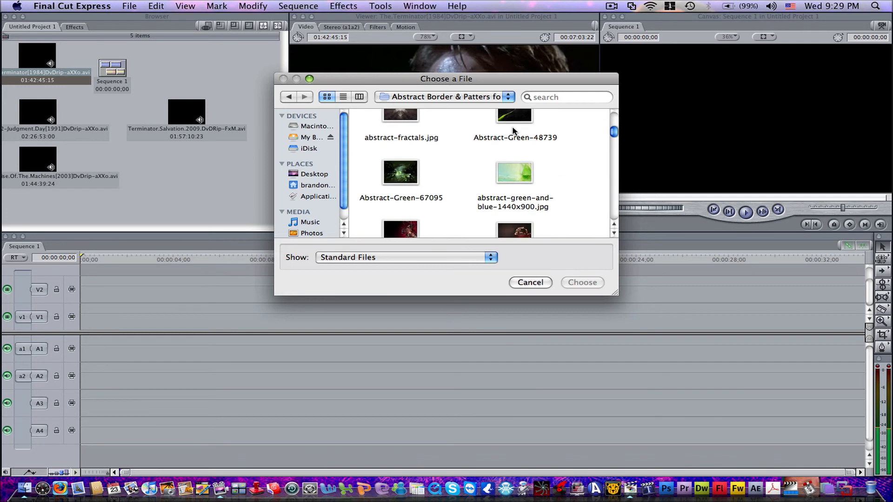
scroll(down, 3)
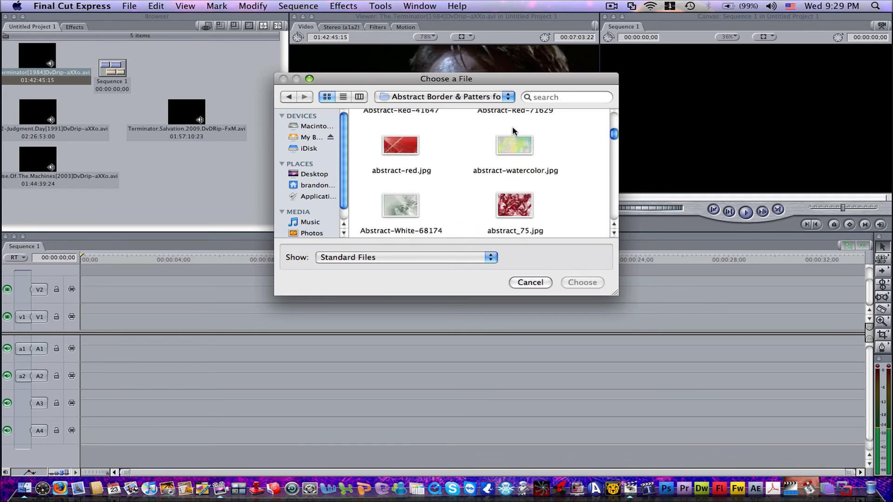
scroll(down, 3)
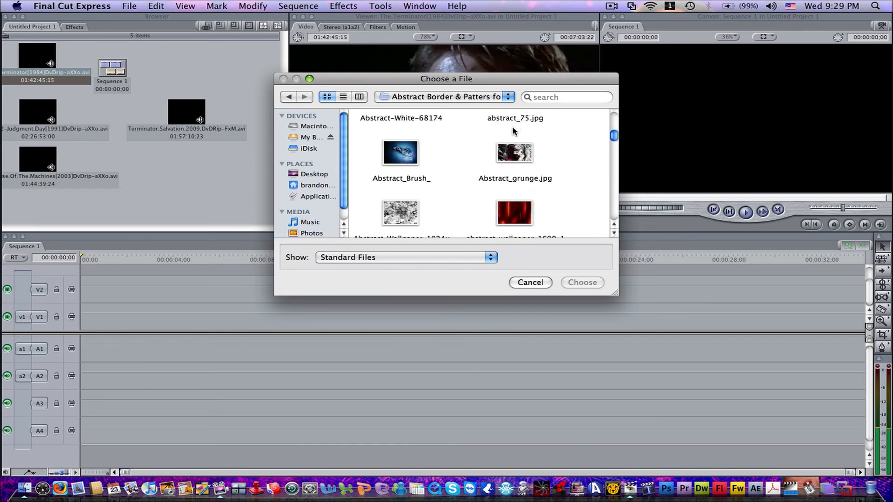
scroll(down, 3)
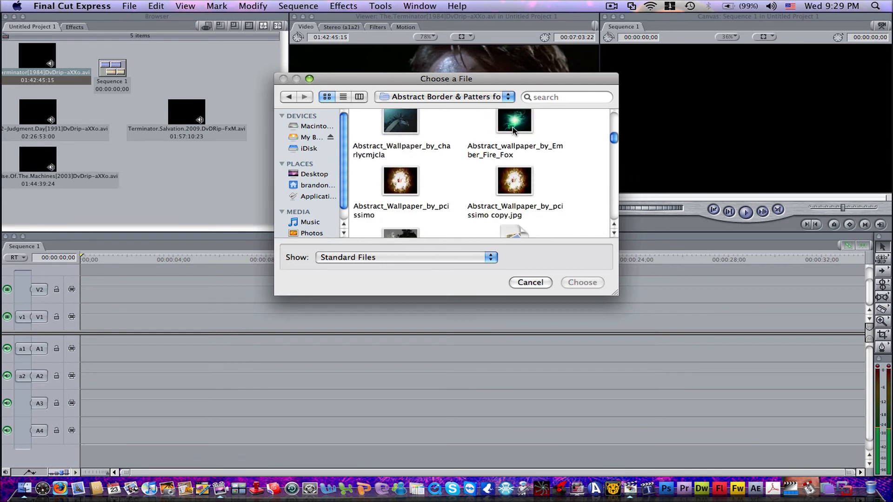
scroll(down, 3)
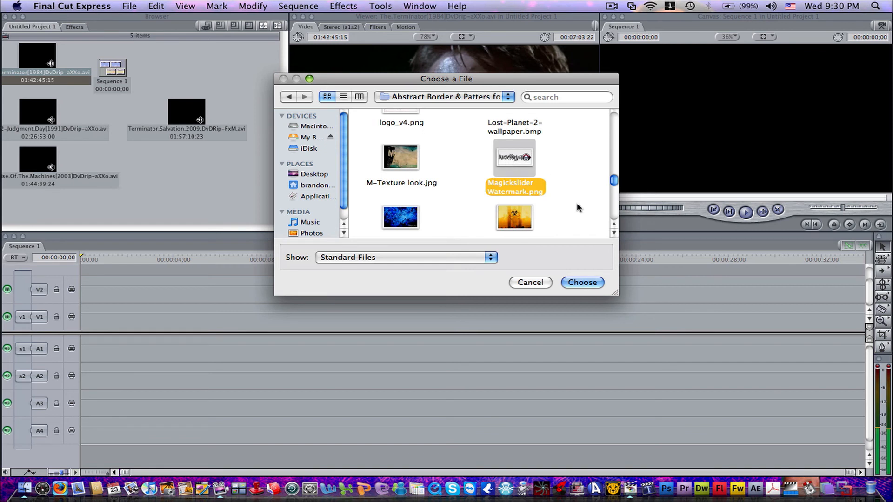
click(582, 282)
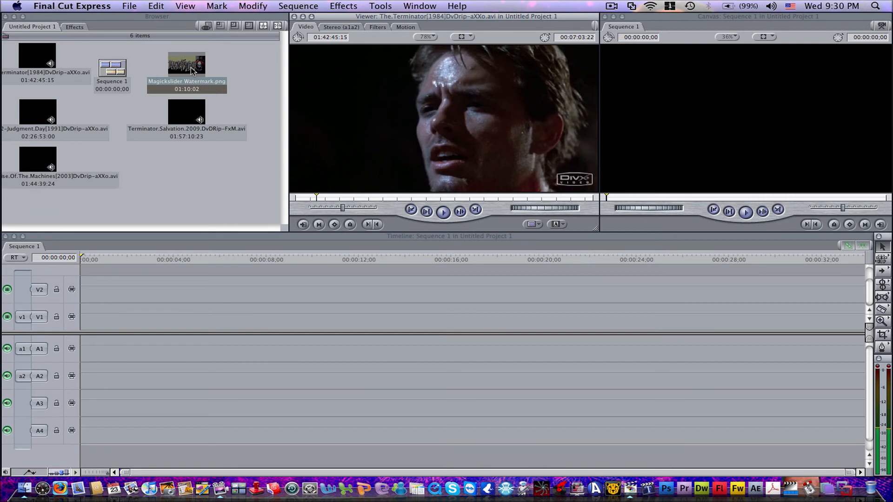
mouse_move(193, 73)
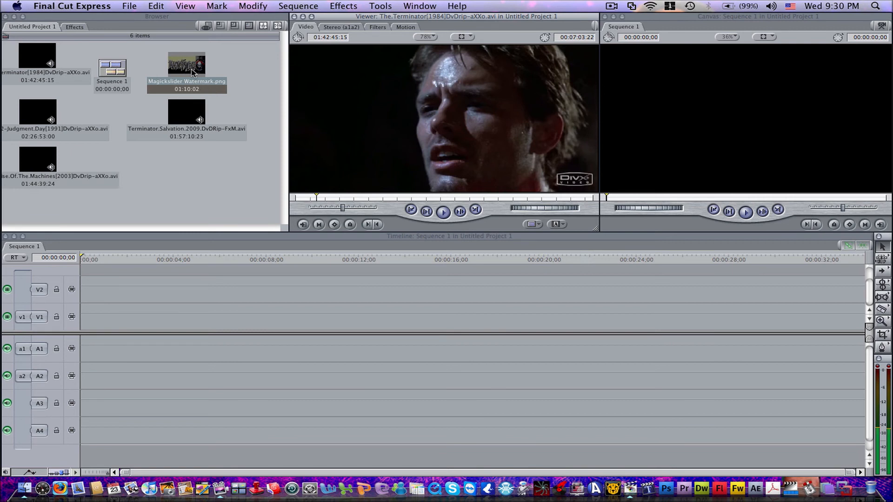
mouse_move(324, 157)
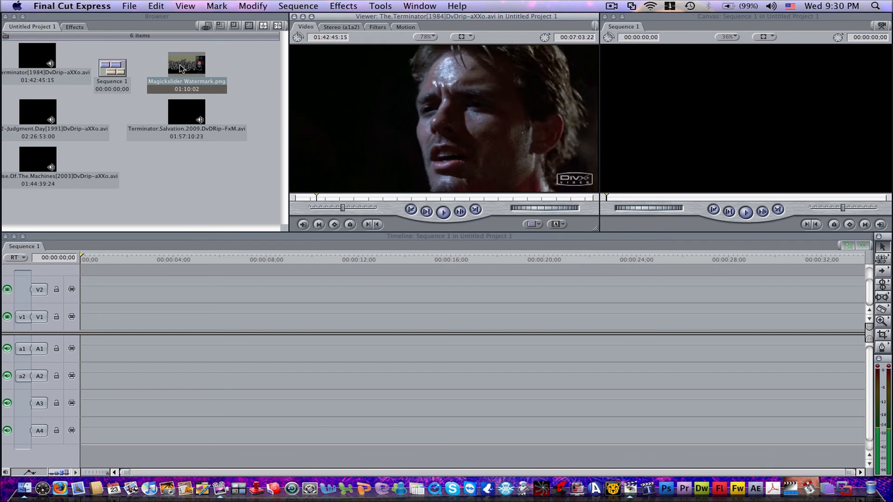
mouse_move(370, 242)
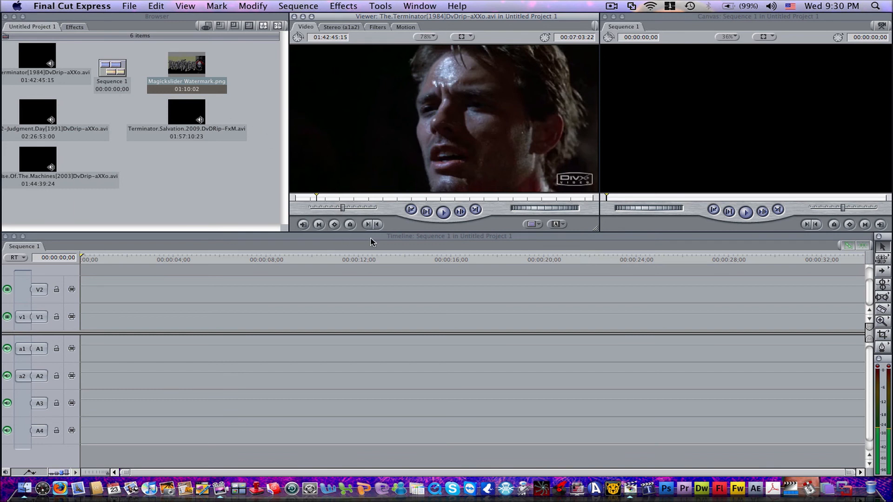
mouse_move(350, 224)
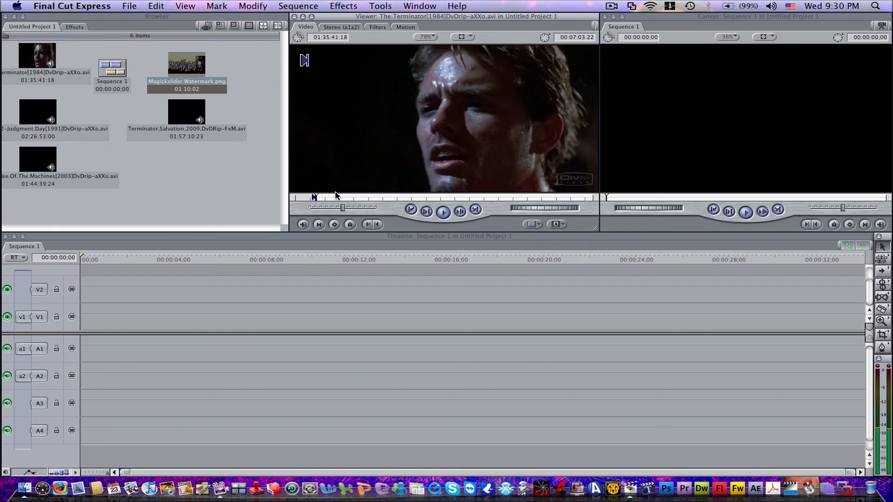
mouse_move(558, 205)
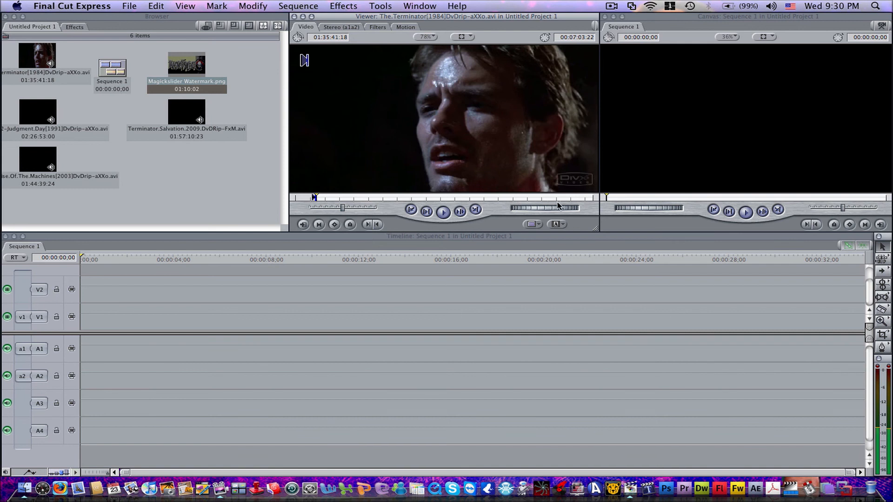
mouse_move(381, 242)
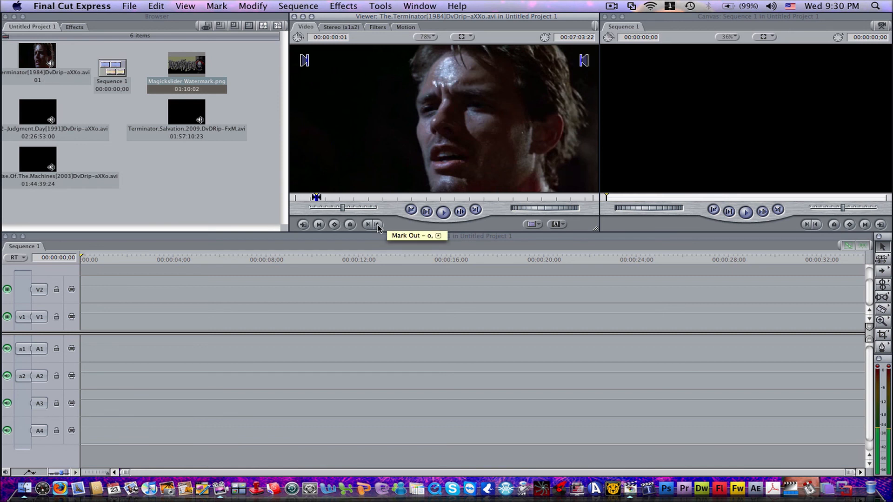
mouse_move(369, 225)
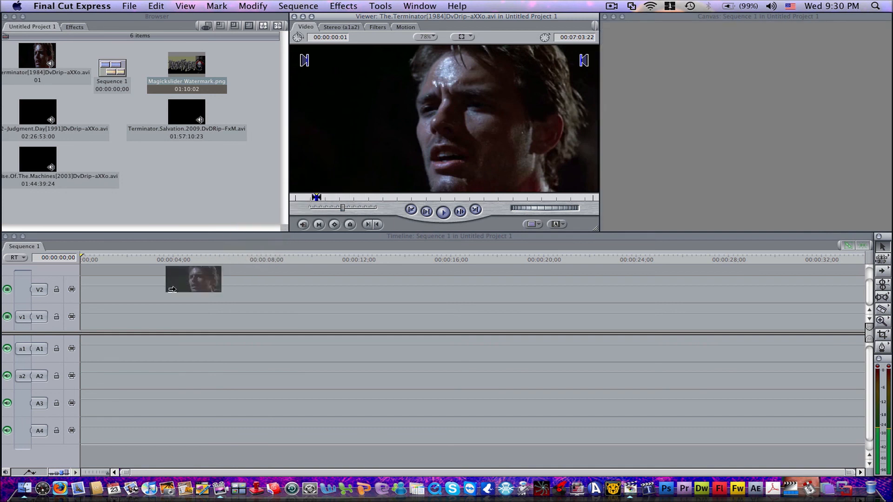
Drag the marked 1984 Terminator clip from the Viewer into the Sequence 1 timeline.
drag(193, 279, 91, 302)
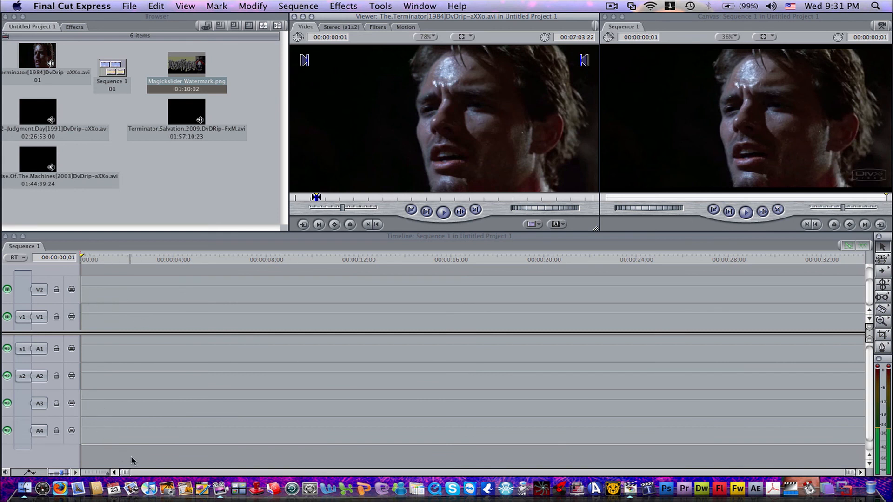
mouse_move(261, 442)
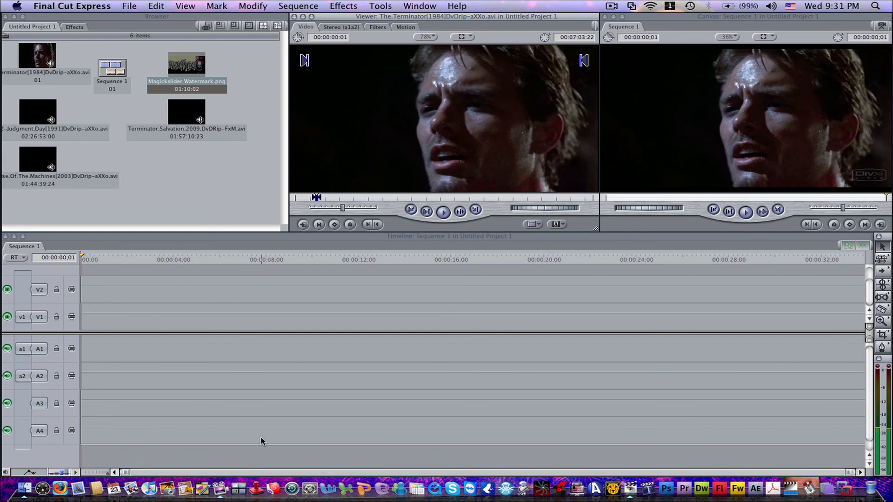